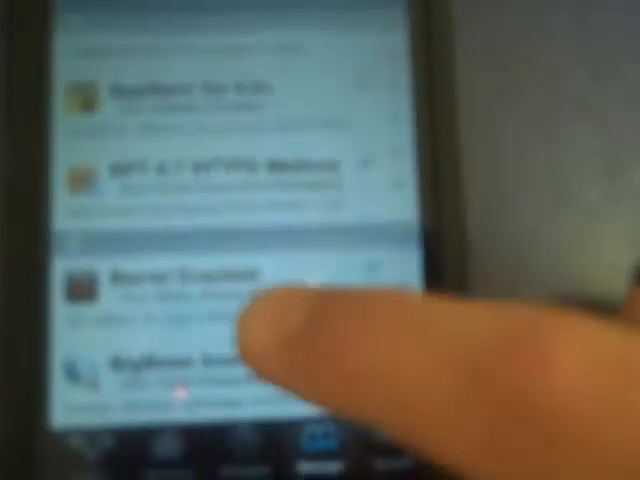
{"action": "scroll", "scroll_direction": "up", "scroll_amount": 3}
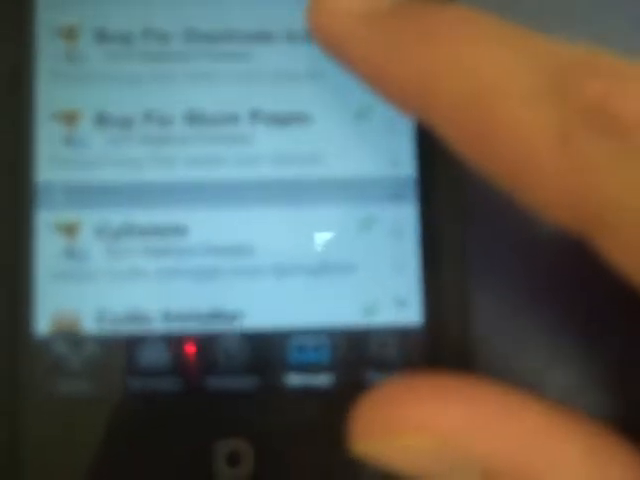
{"action": "scroll", "scroll_direction": "down", "scroll_amount": 3}
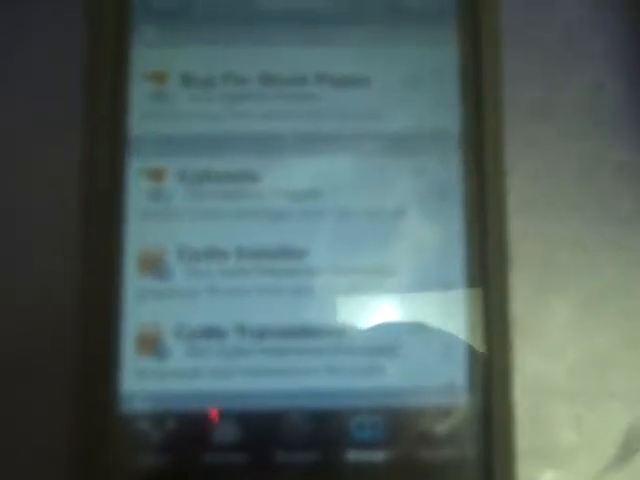
{"action": "scroll", "scroll_direction": "down", "scroll_amount": 3}
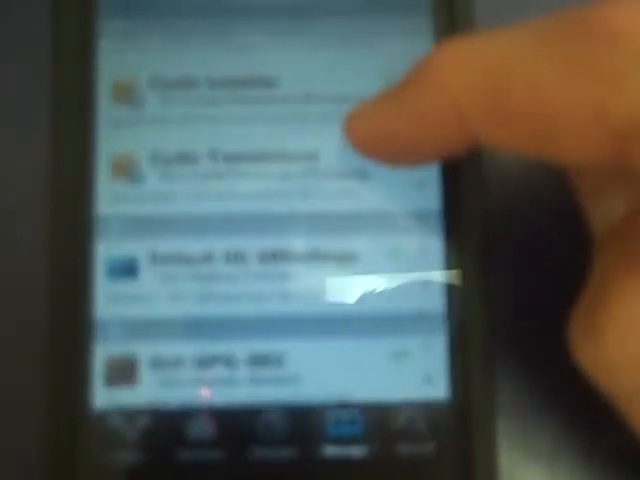
{"action": "scroll", "scroll_direction": "up", "scroll_amount": 3}
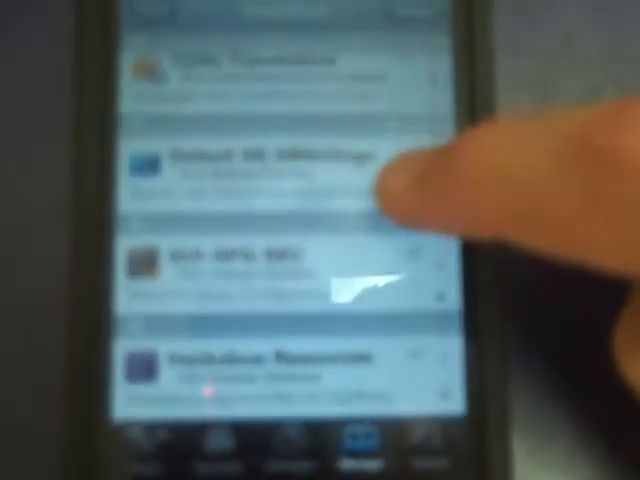
{"action": "scroll", "scroll_direction": "up", "scroll_amount": 3}
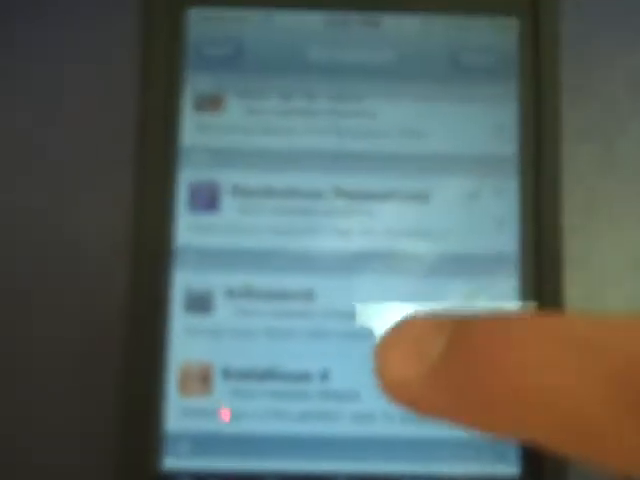
{"action": "scroll", "scroll_direction": "up", "scroll_amount": 3}
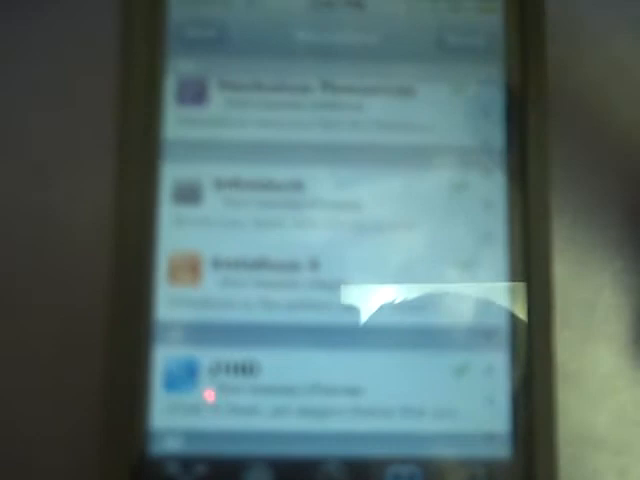